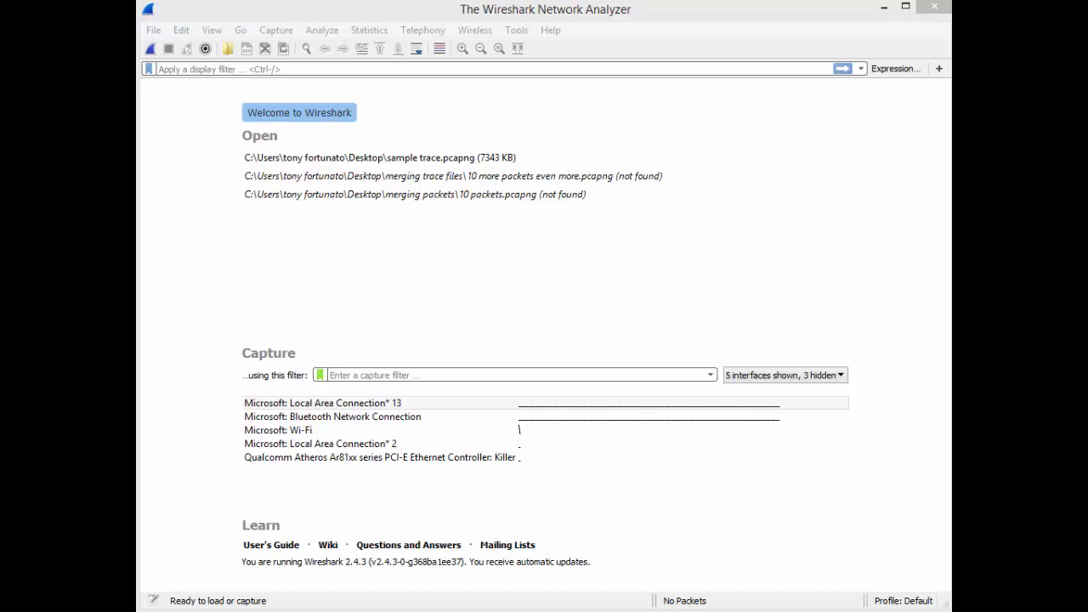
mouse_move(911, 305)
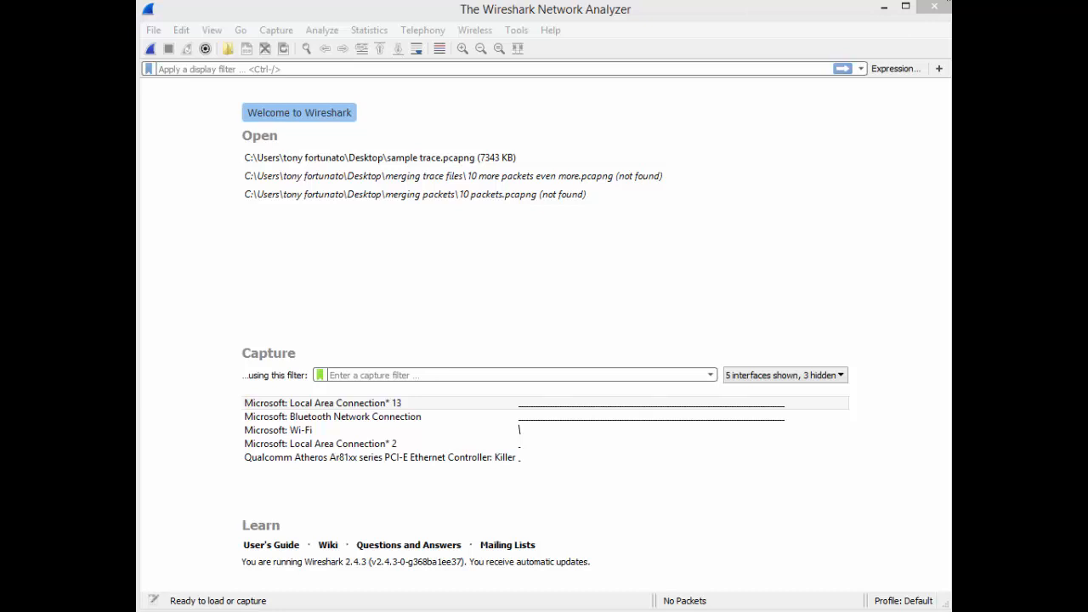
Bring up the Capture Interfaces dialog and drag it fully into view.
left_click(336, 403)
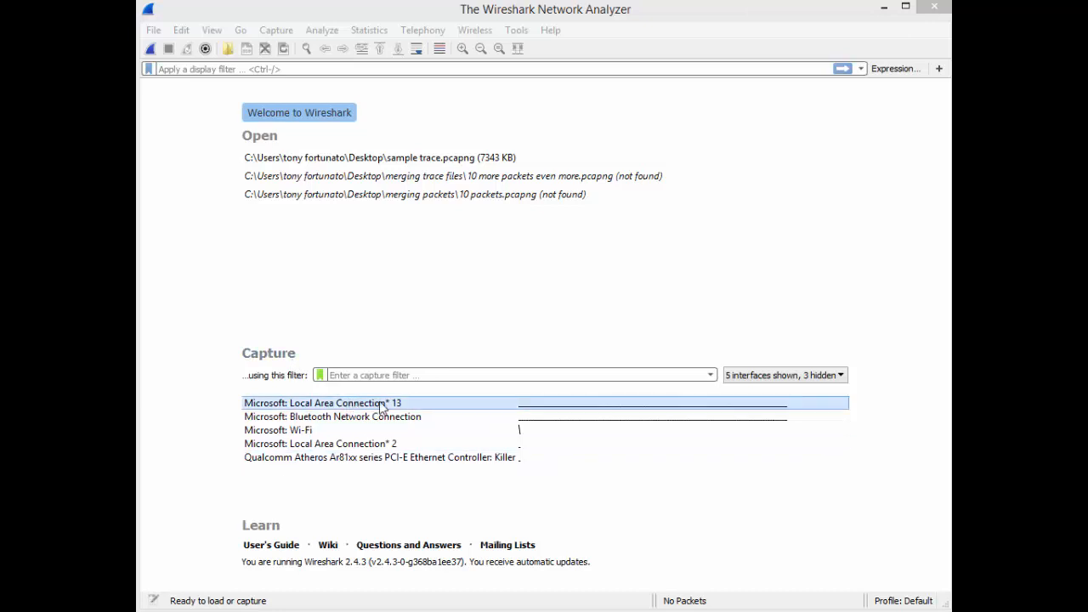
left_click(381, 458)
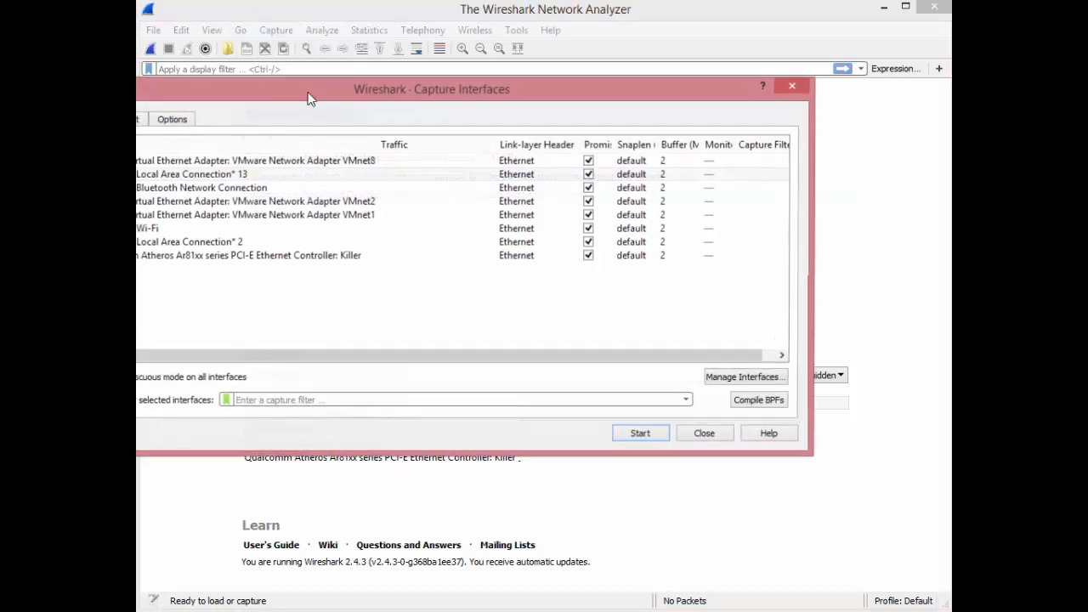
left_click_drag(432, 88, 568, 81)
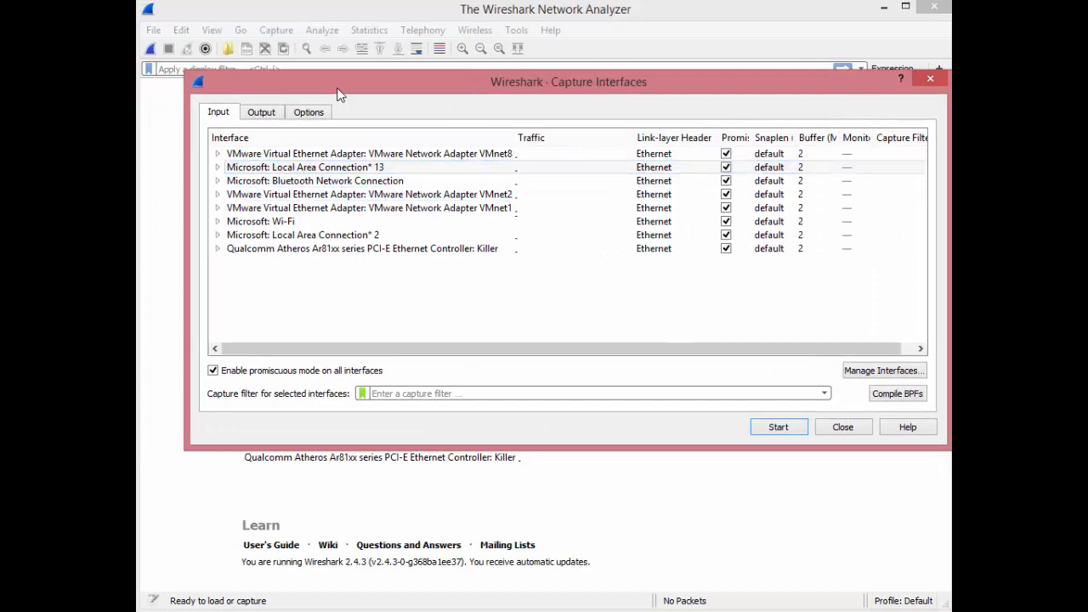
left_click_drag(568, 82, 733, 326)
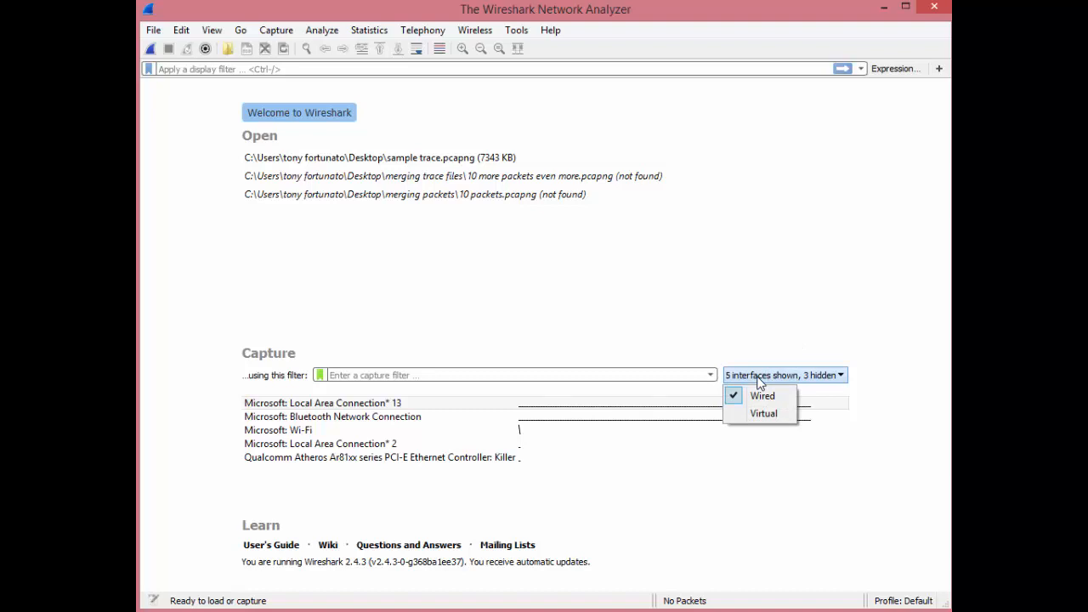
mouse_move(761, 394)
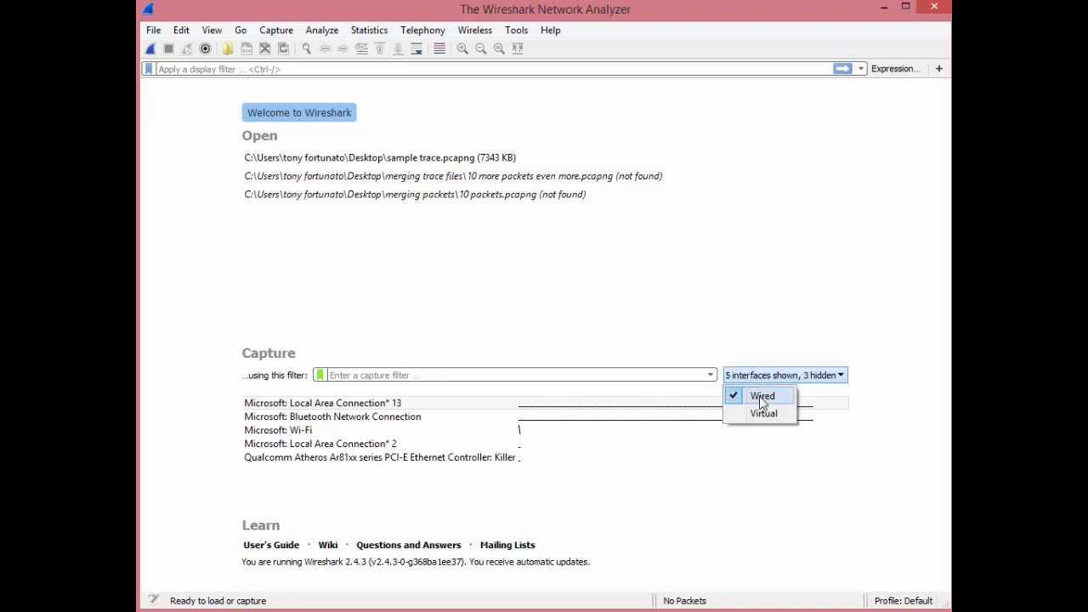
mouse_move(763, 415)
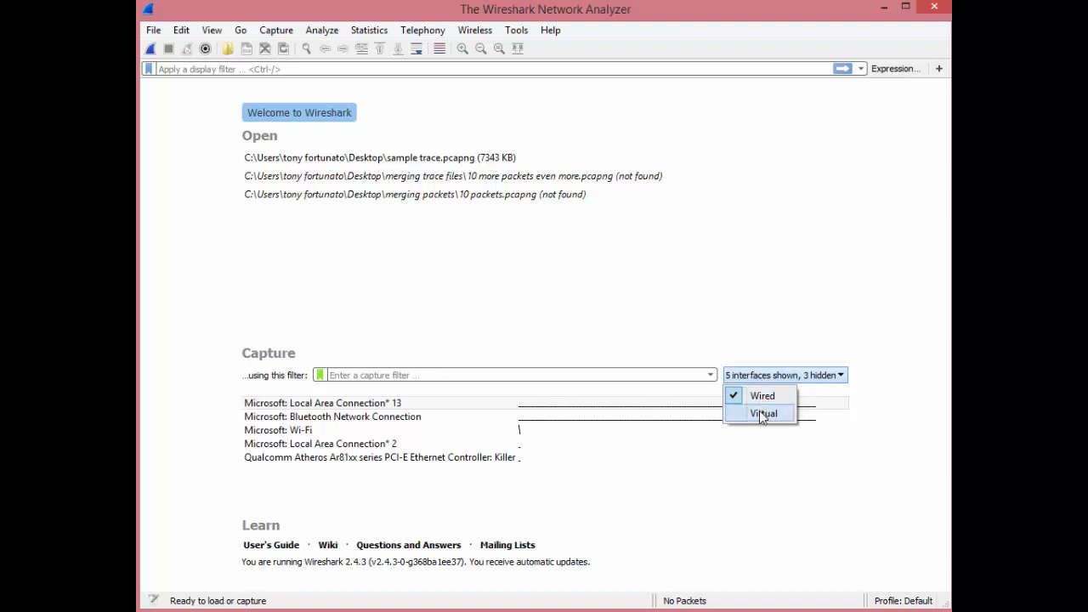
Toggle the interface type filter to show virtual interfaces, then hide them again.
left_click(762, 414)
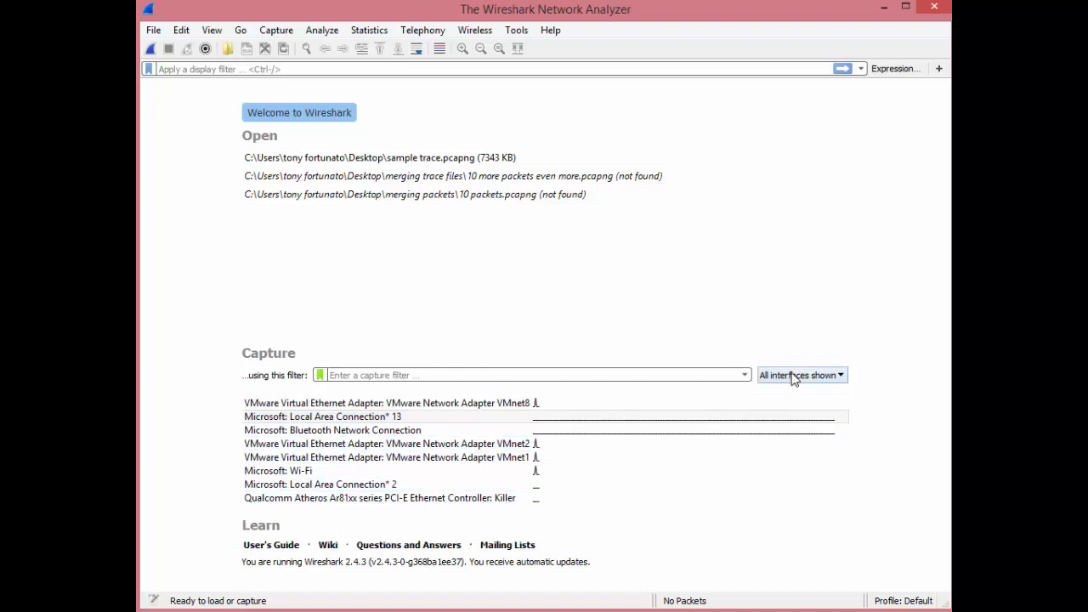
left_click(799, 376)
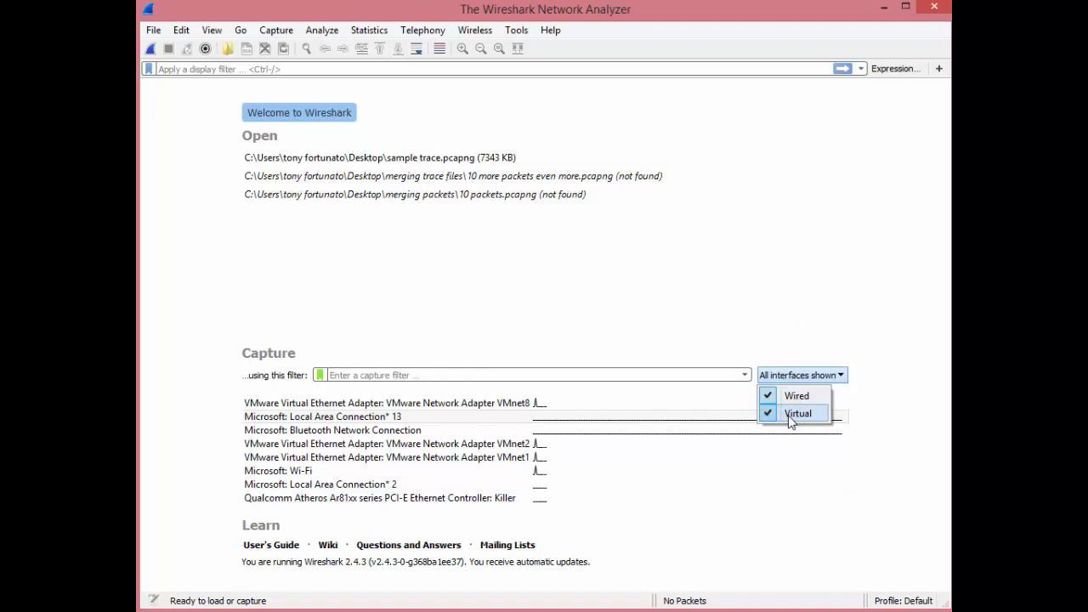
left_click(797, 415)
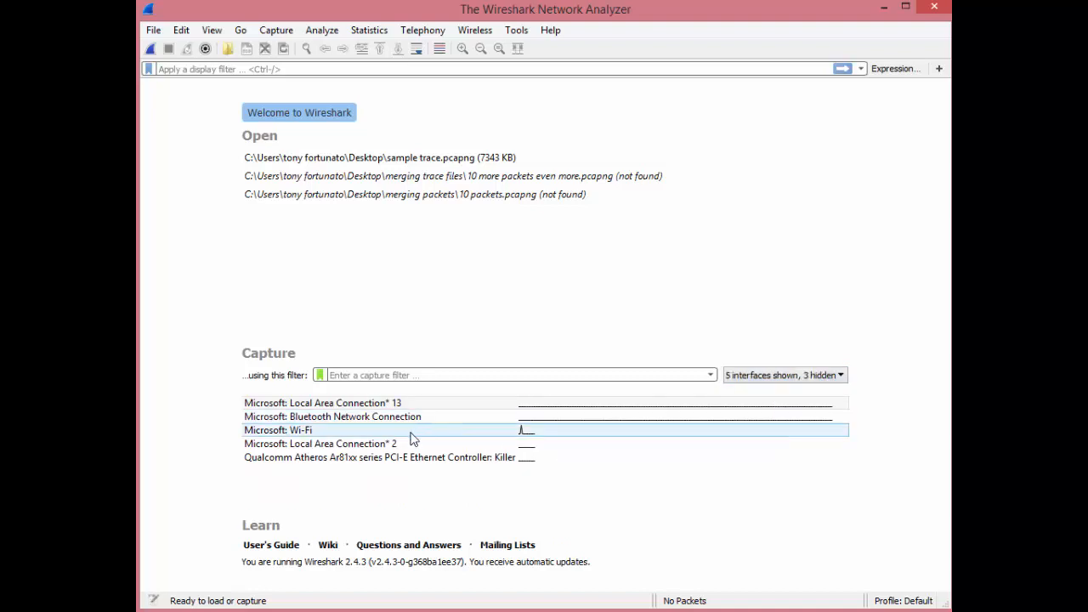
mouse_move(411, 438)
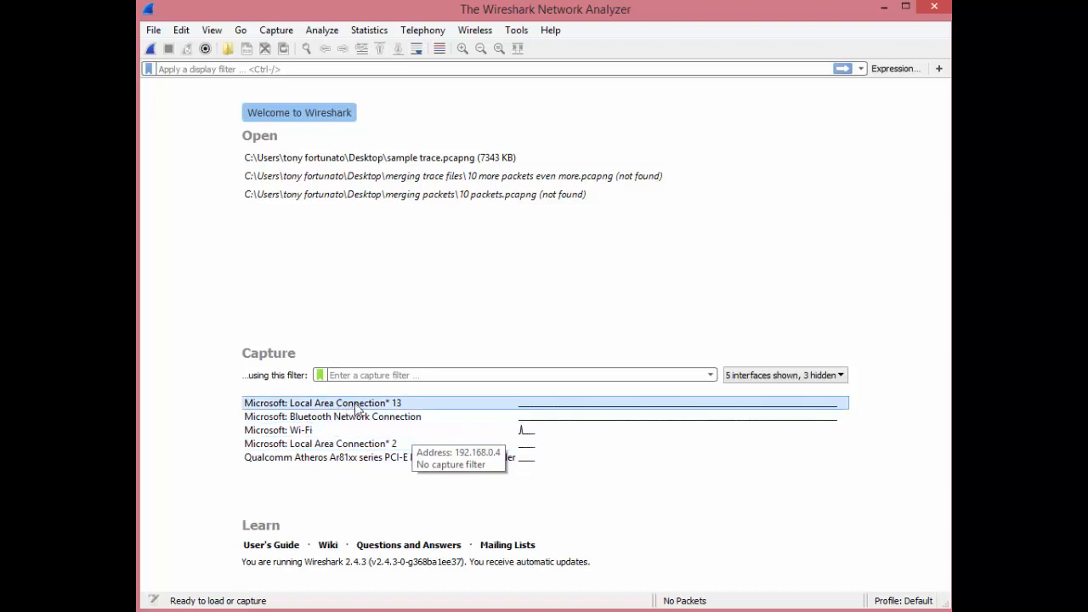
mouse_move(407, 403)
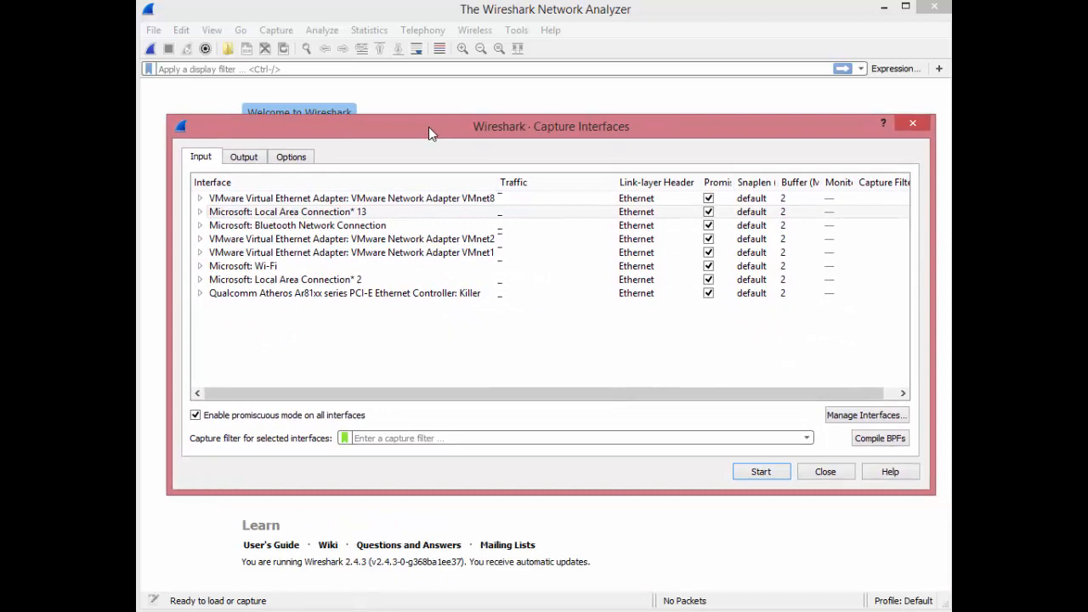
mouse_move(863, 414)
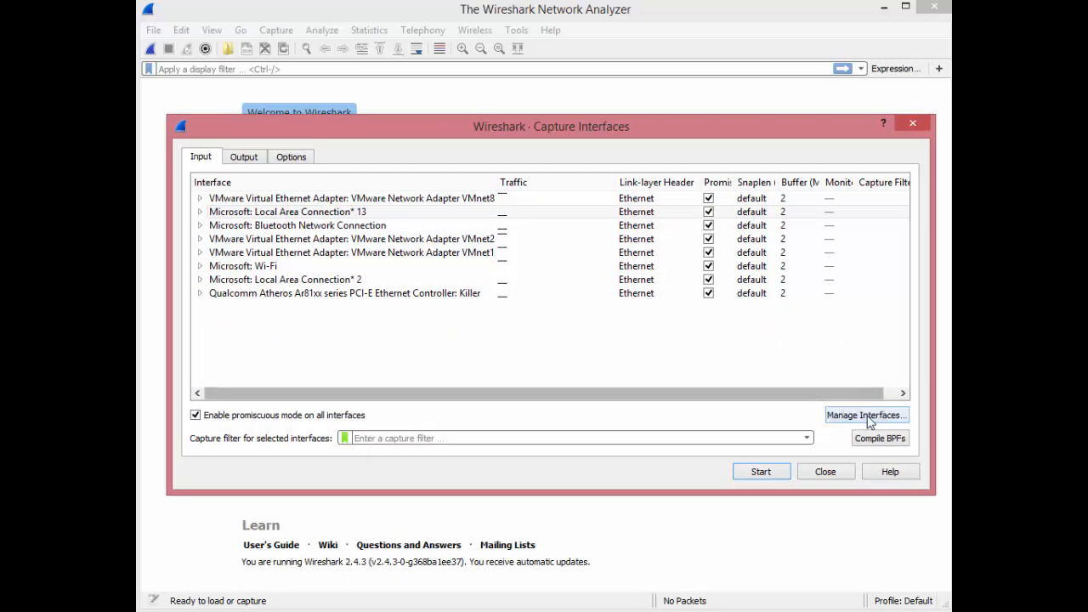
In Manage Interfaces, untick Show for the first VMware adapter and Local Area Connection* 13.
left_click(867, 415)
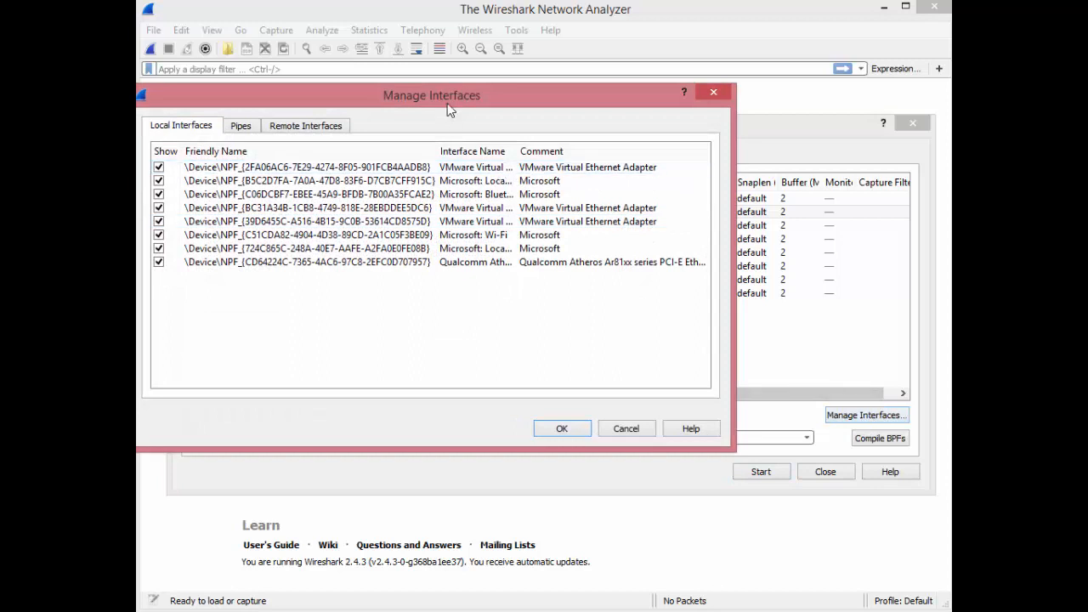
left_click_drag(431, 95, 530, 88)
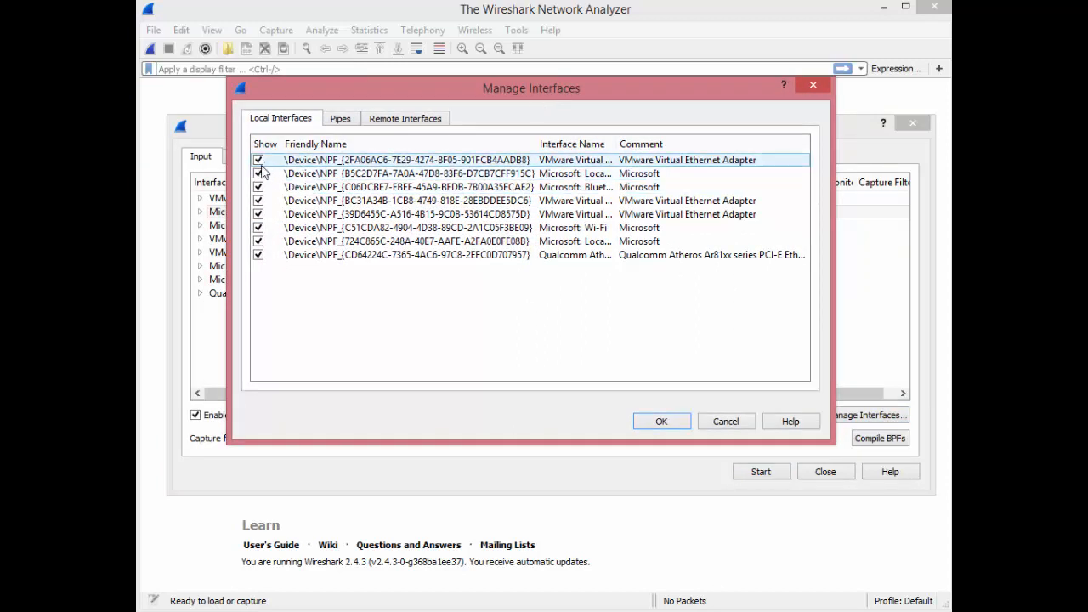
left_click(259, 160)
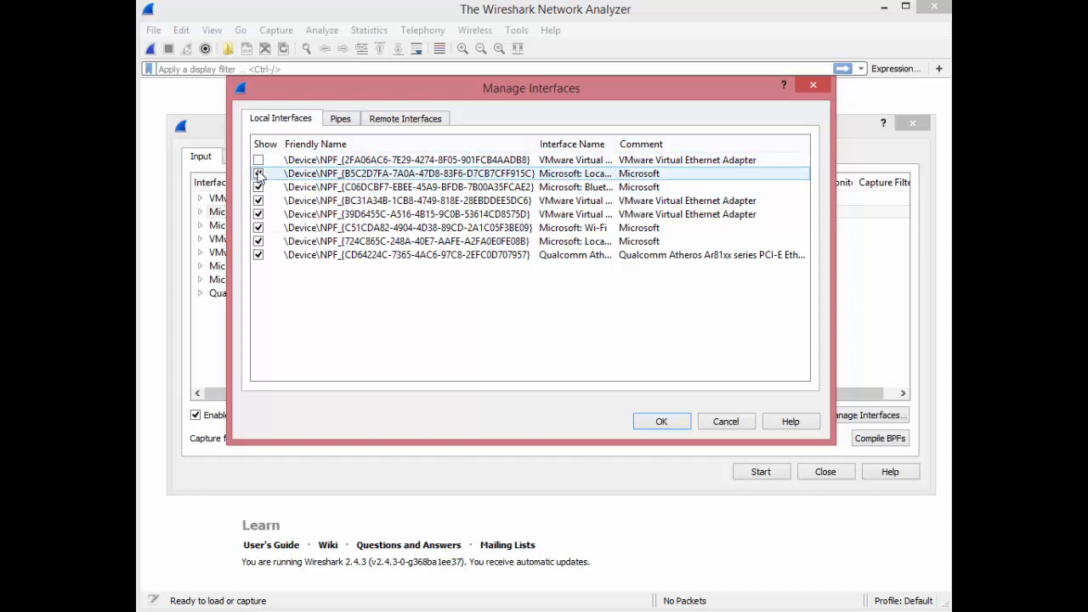
left_click(259, 174)
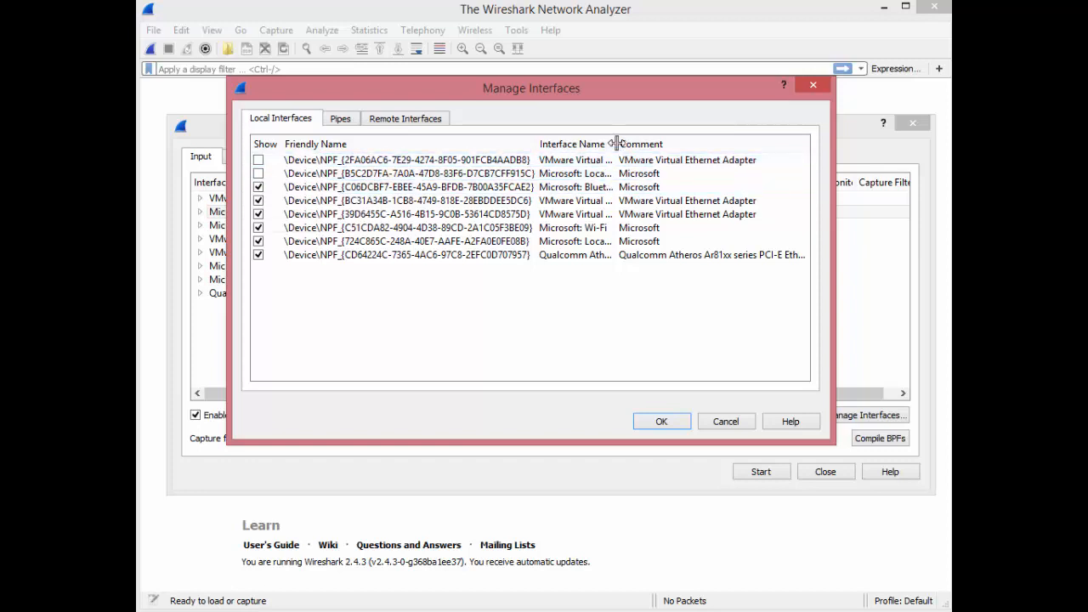
Widen the name column, then untick another VMware adapter and Local Area Connection* 2.
left_click_drag(616, 143, 710, 143)
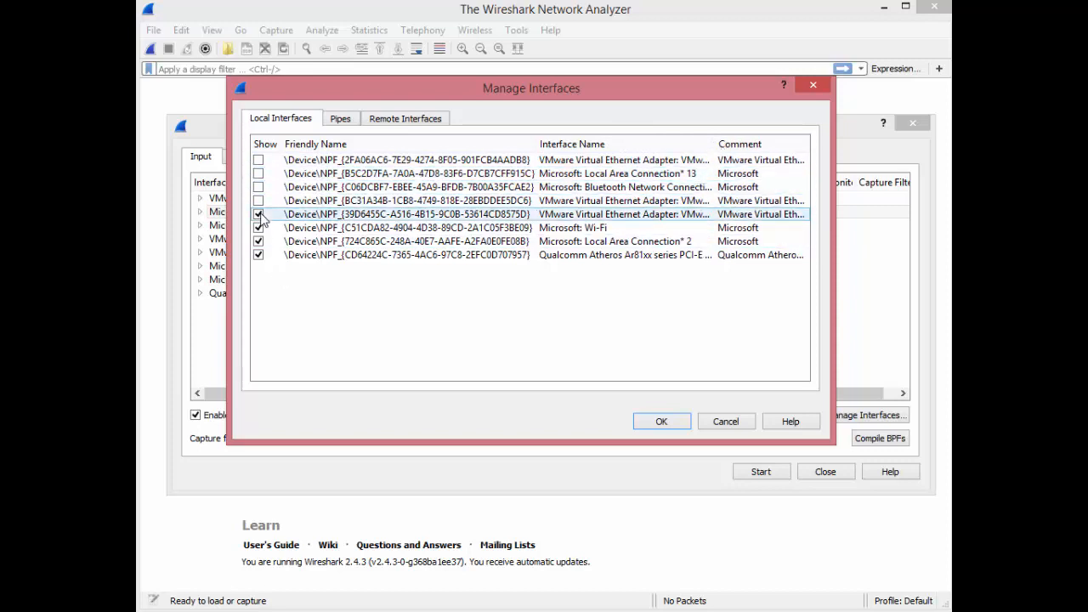
left_click(258, 214)
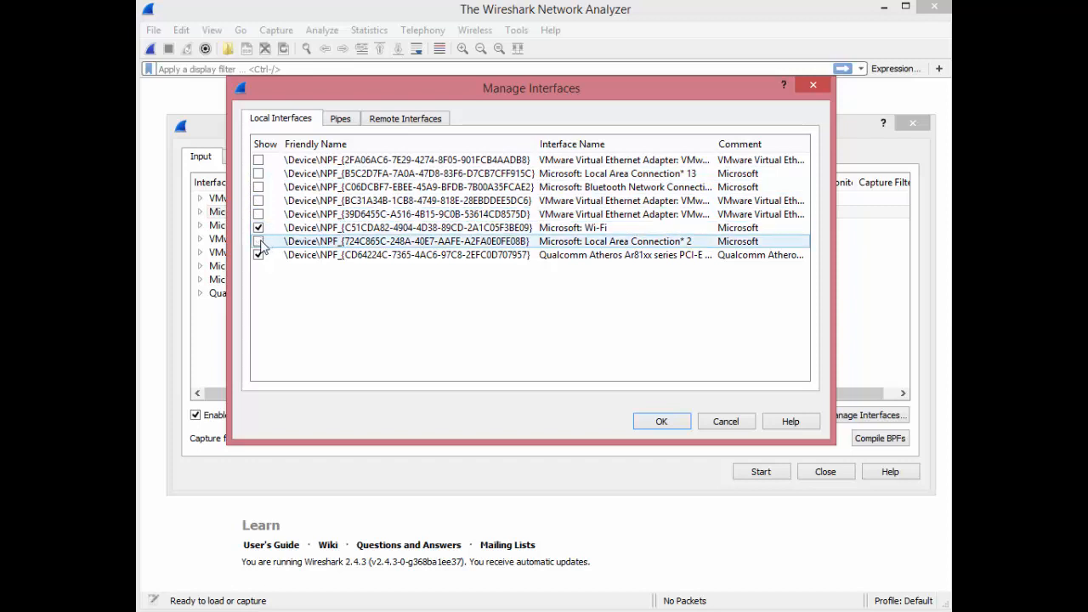
left_click(262, 255)
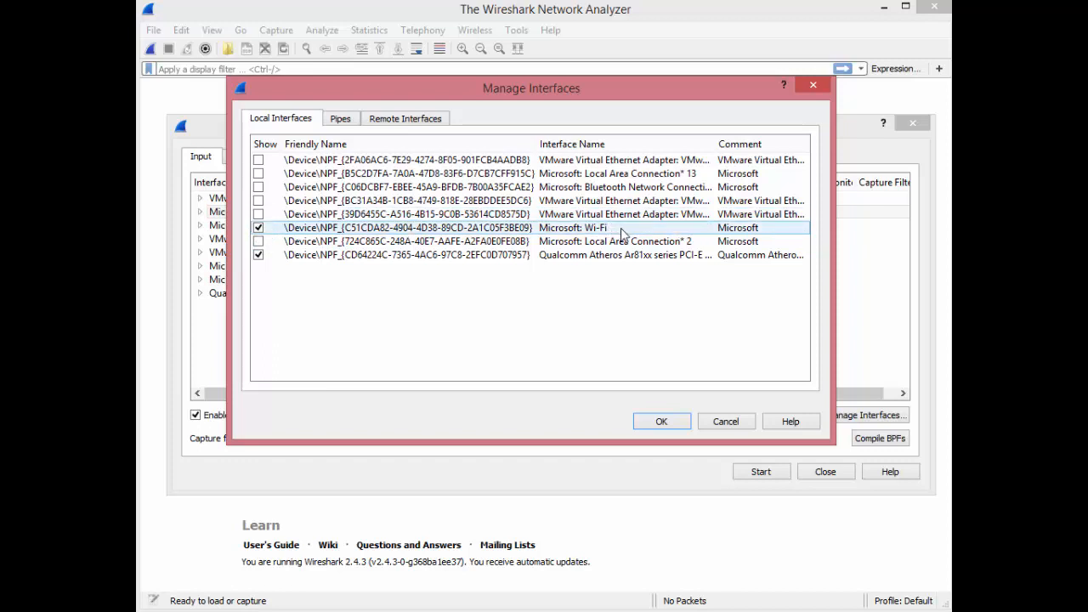
mouse_move(632, 255)
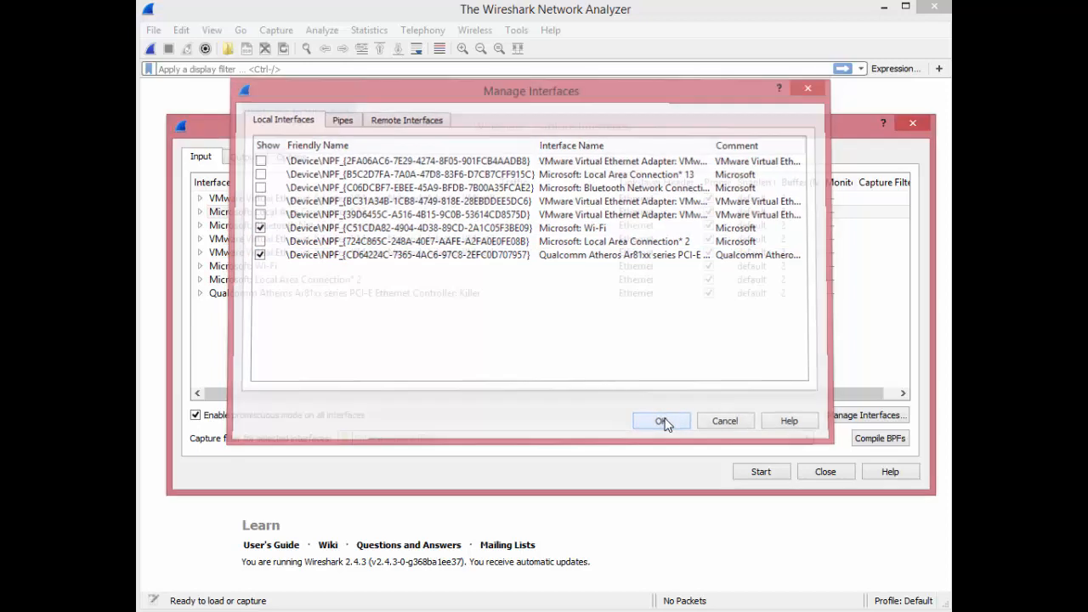
Confirm Manage Interfaces, close Capture Interfaces, and select the Qualcomm Atheros Ethernet interface on the start screen.
left_click(661, 422)
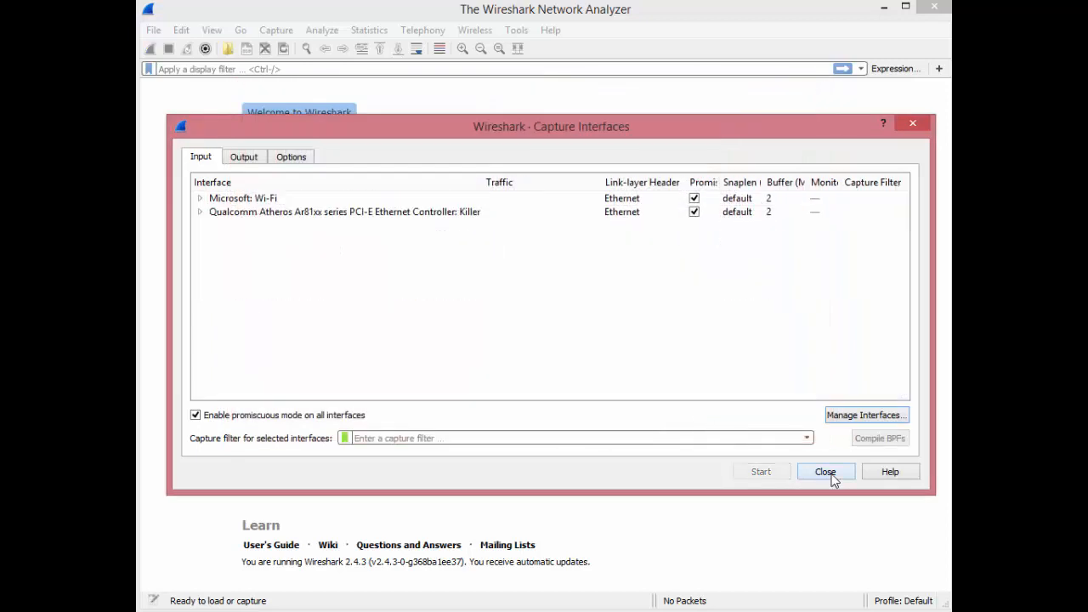
left_click(824, 471)
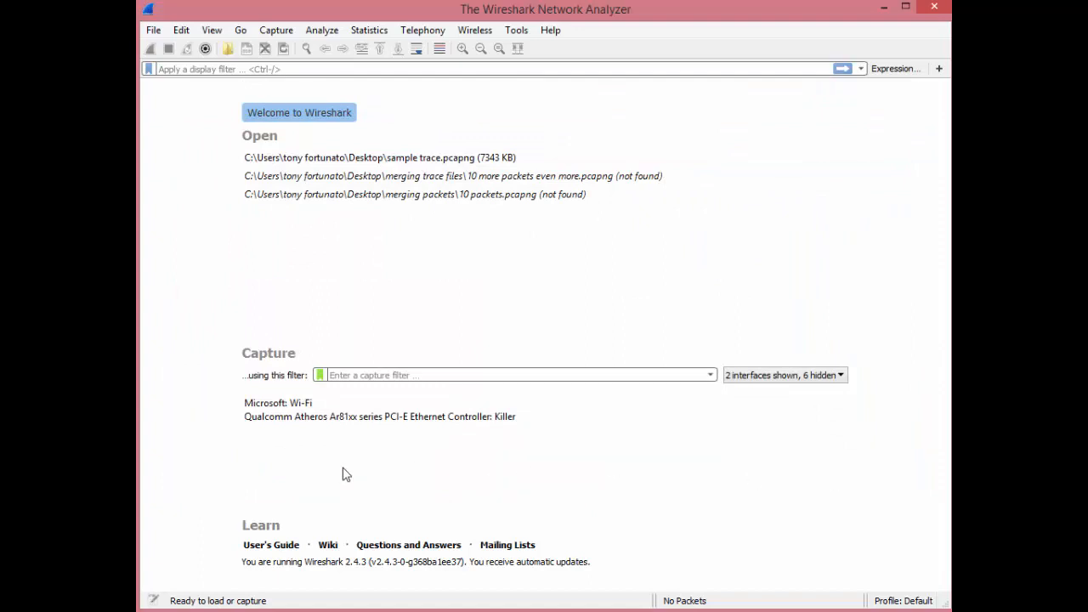
left_click(416, 194)
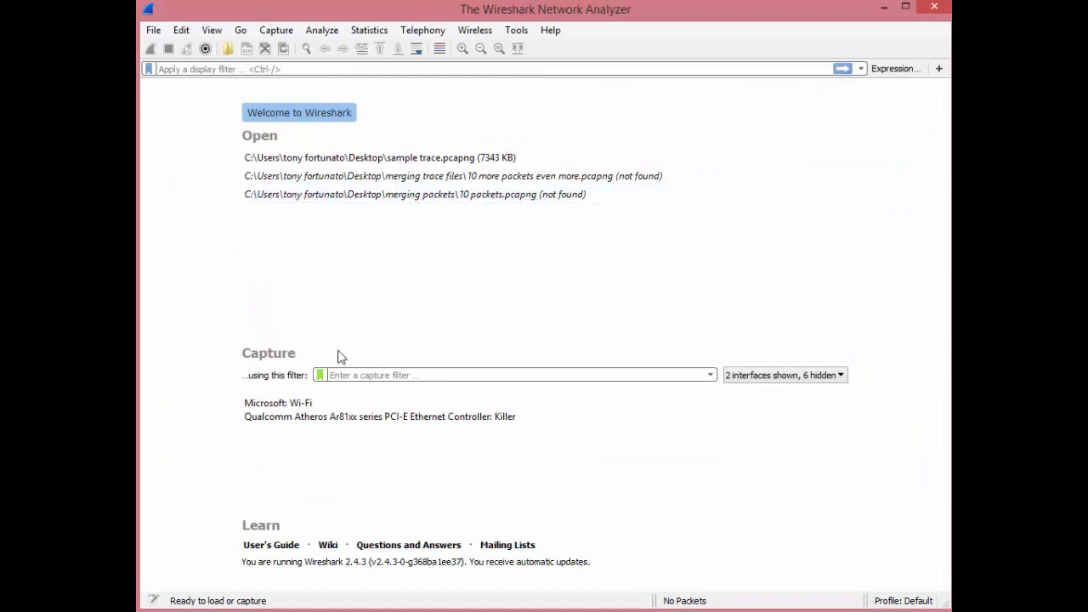
left_click(379, 417)
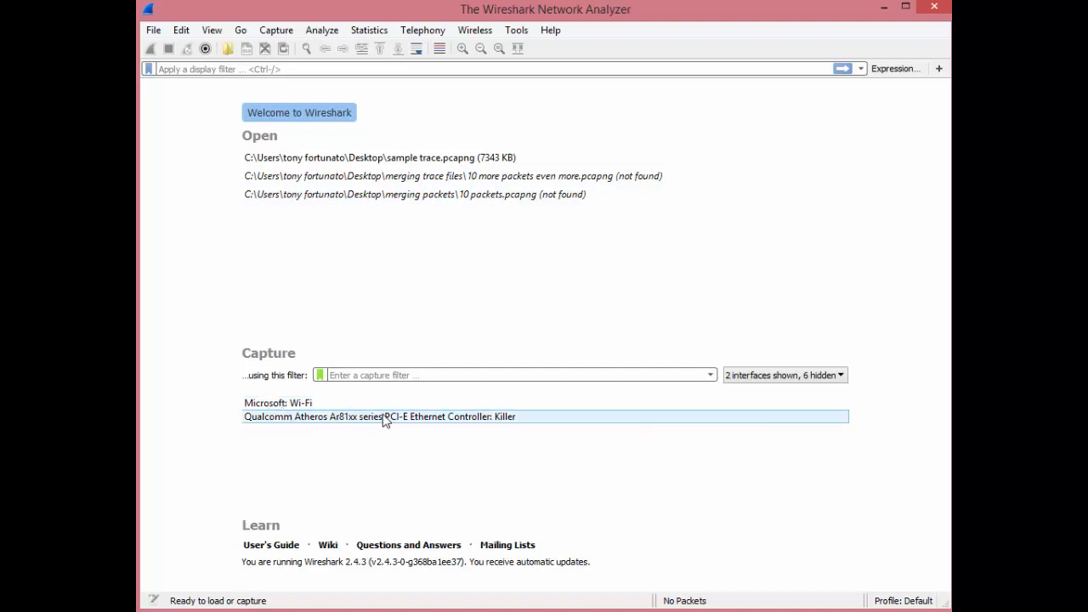
mouse_move(298, 401)
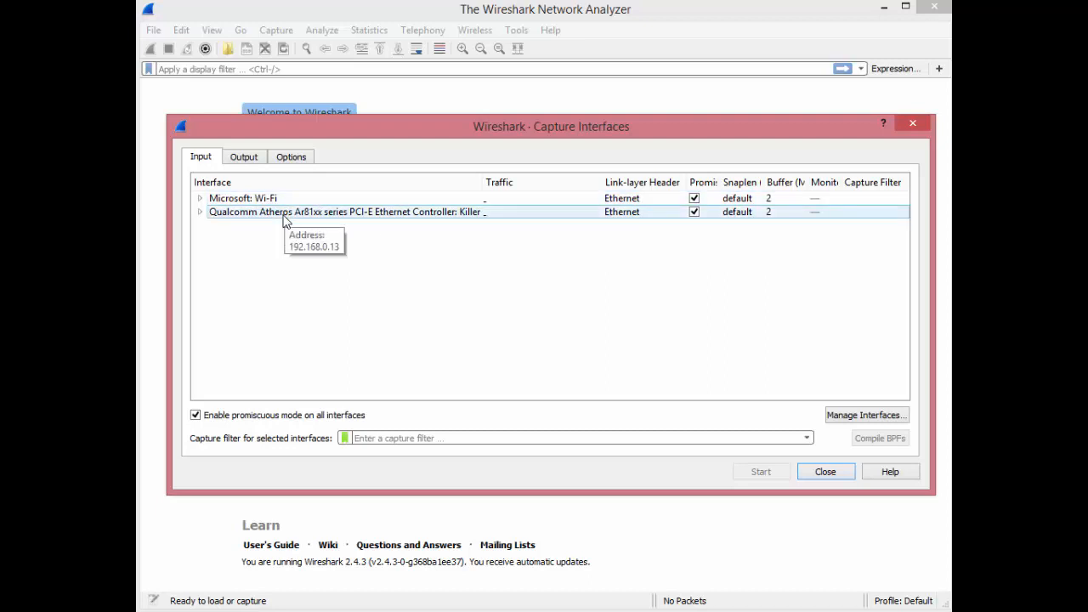
left_click(824, 471)
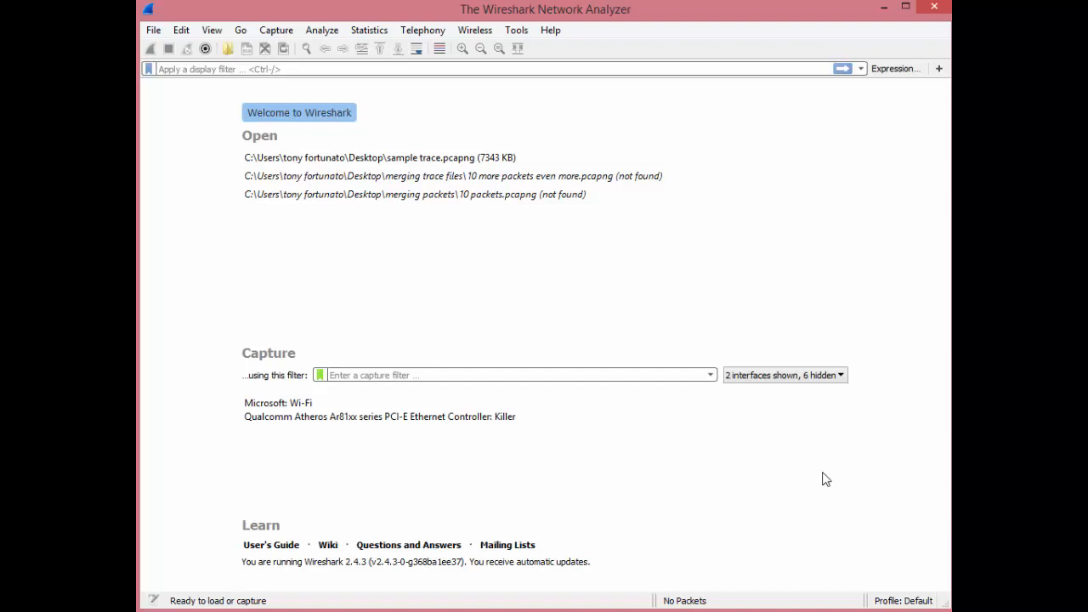
mouse_move(731, 295)
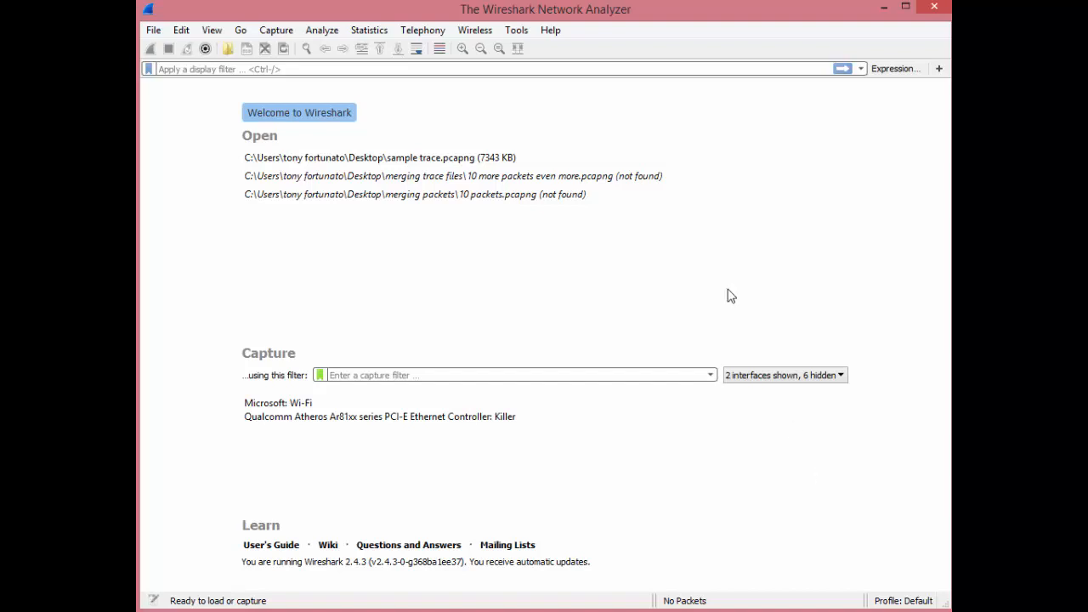